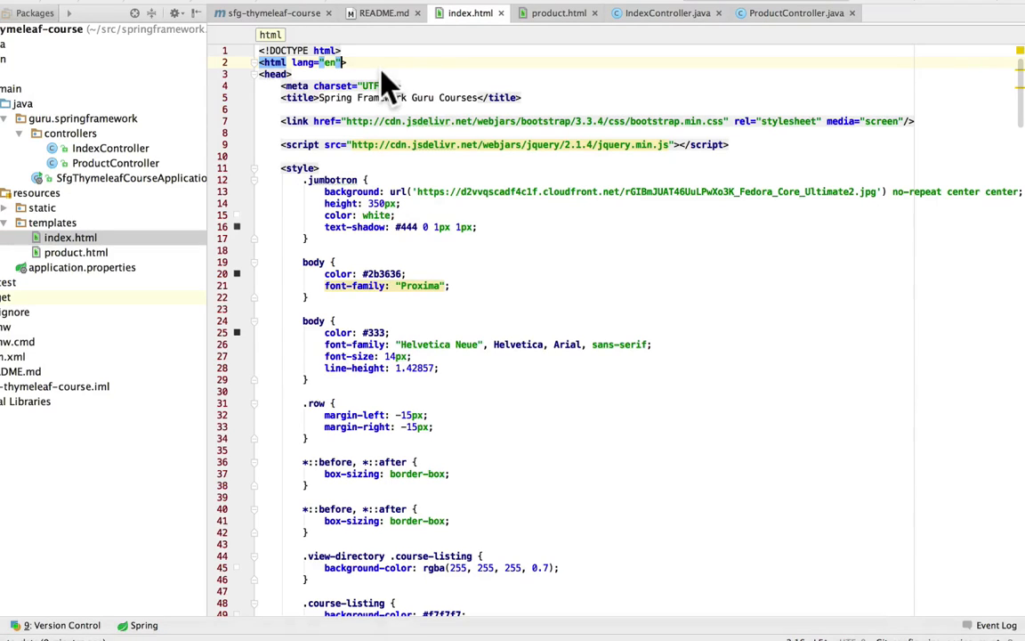
text(xmlns:th="http://www.thymeleaf.org")
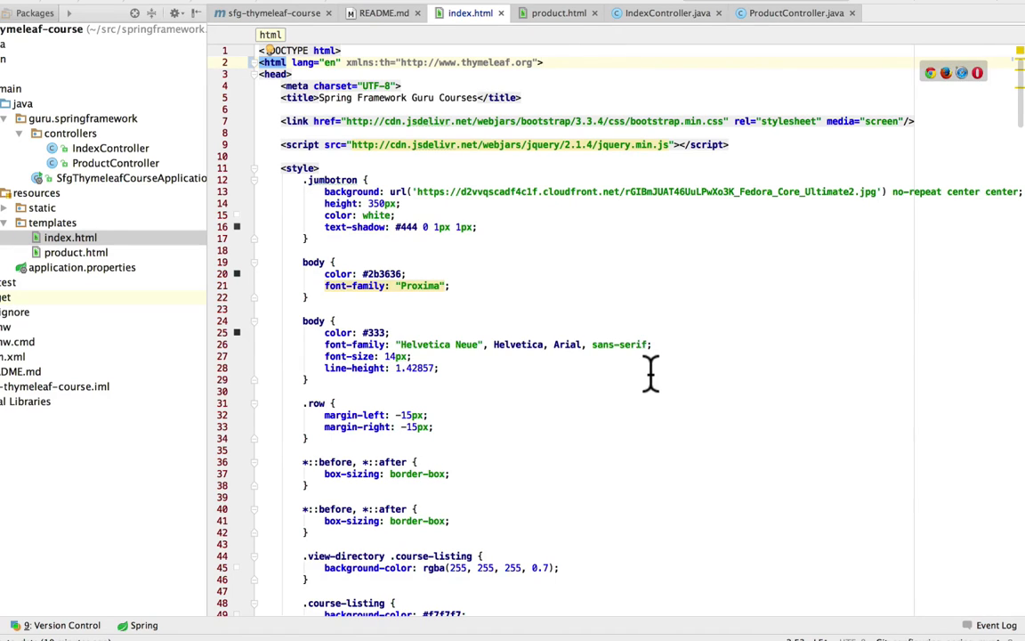
- Run SfgThymeleafCourseApplication so Tomcat serves on port 8080, then bring Chrome forward
click(544, 62)
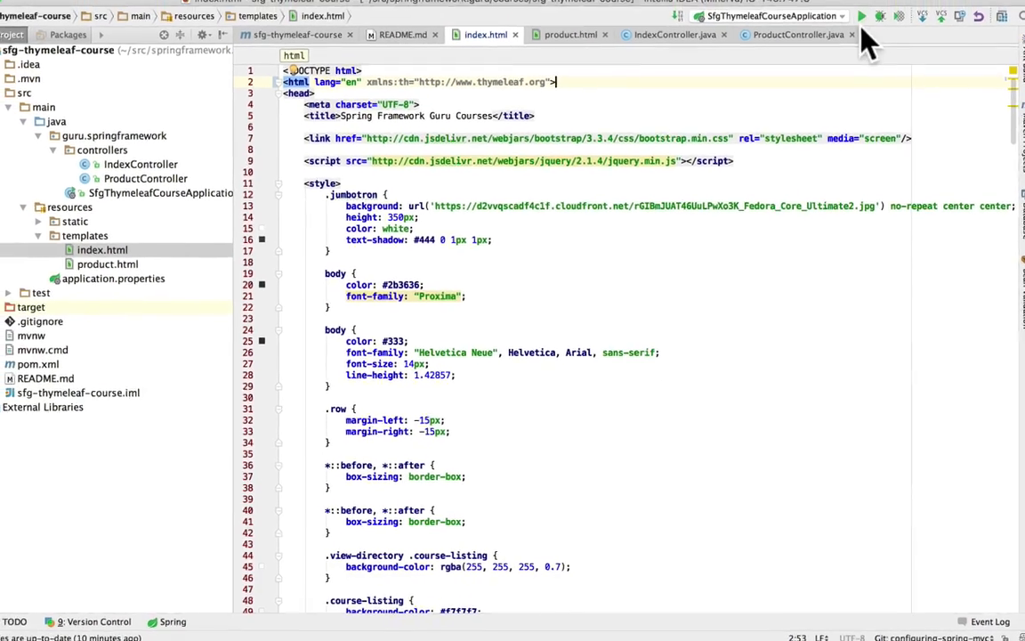
mouse_move(861, 41)
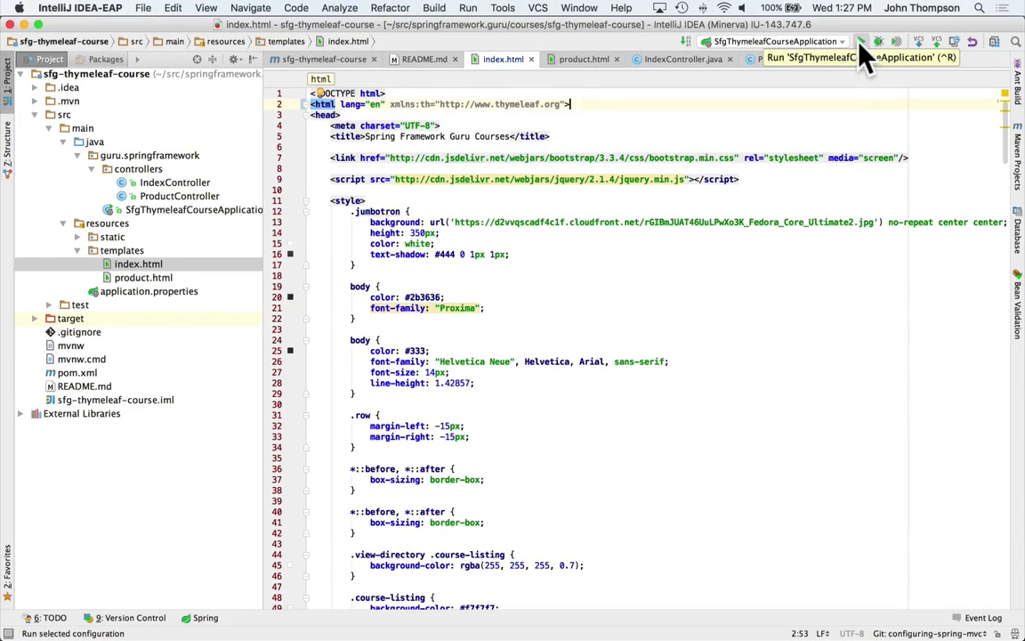
click(861, 42)
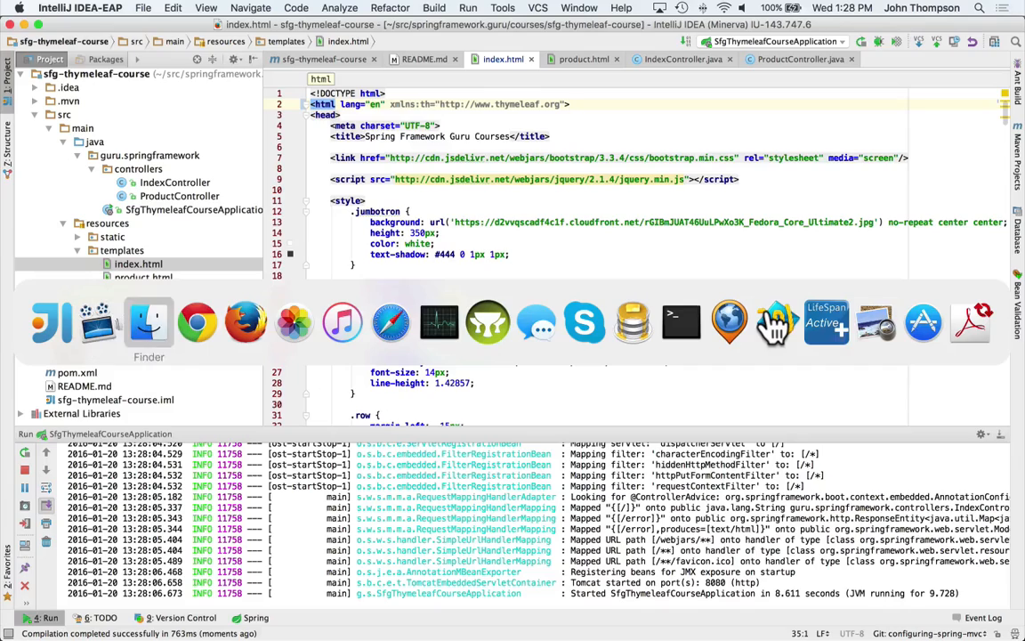
click(197, 321)
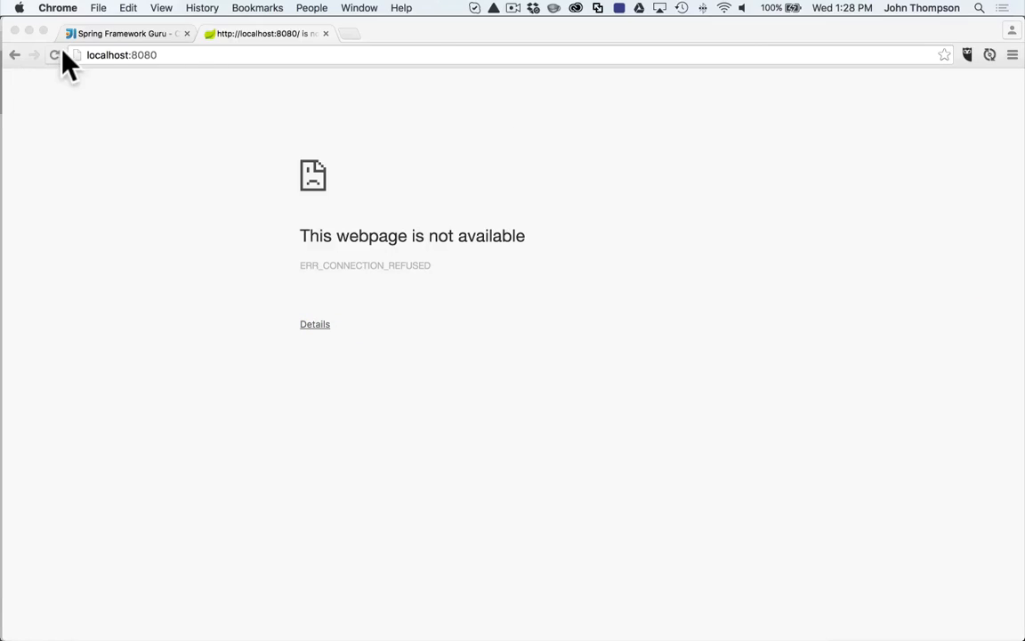
- Reload localhost:8080 to see the Whitelabel 500 error, then return to IntelliJ
click(54, 54)
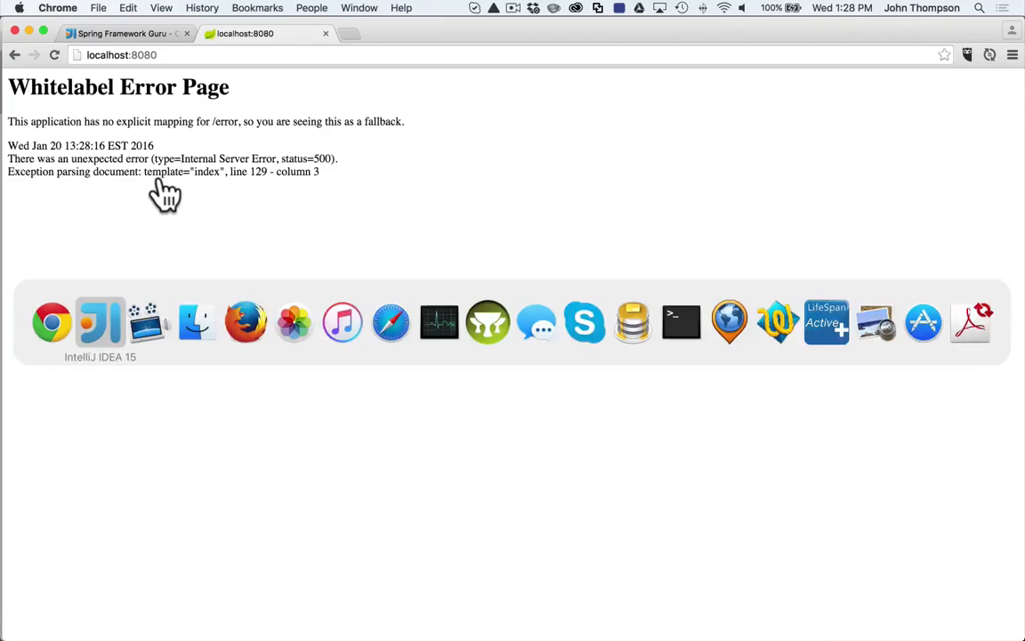
click(100, 322)
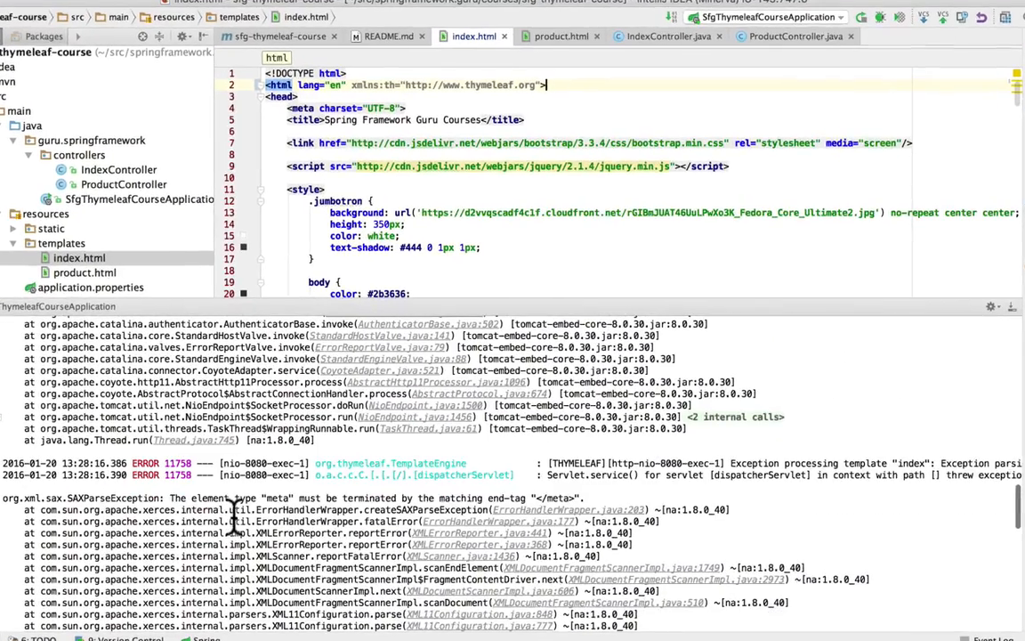
mouse_move(476, 507)
text(/)
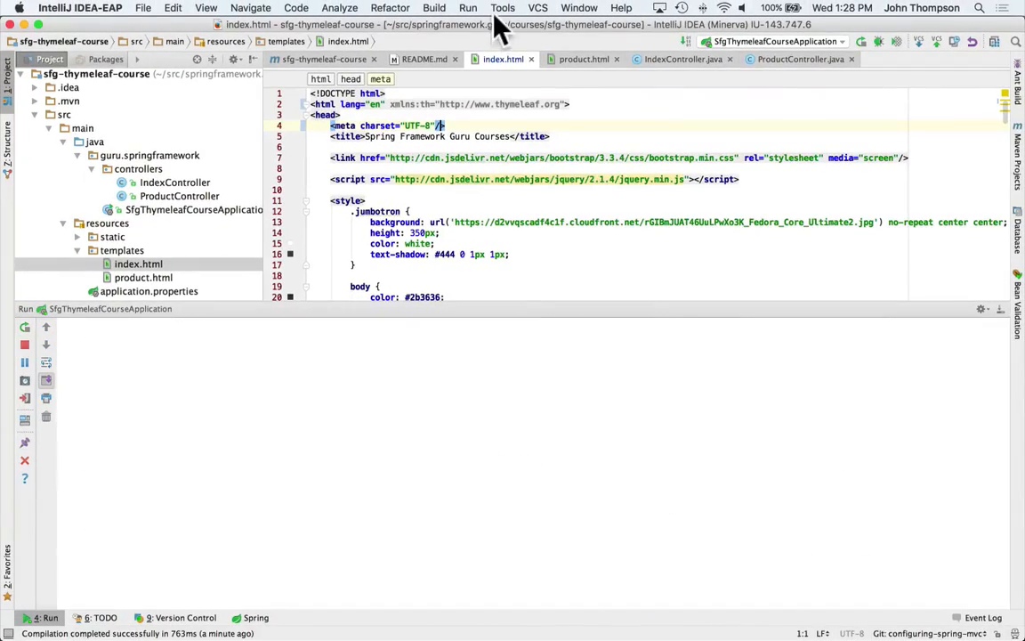
- Rebuild the project with the self-closed meta tag and switch to Chrome
click(436, 7)
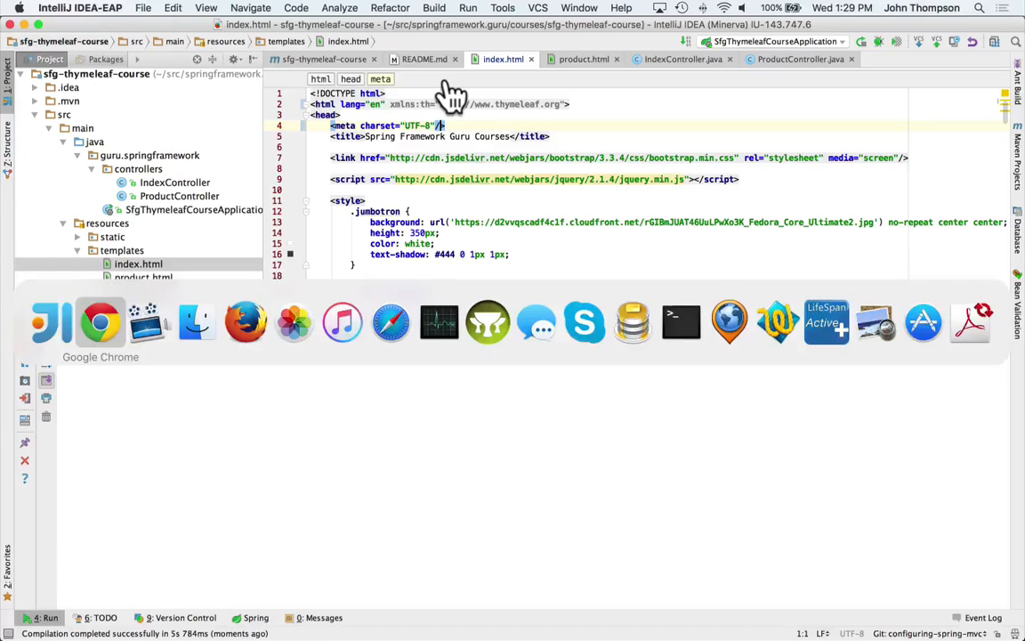
click(100, 322)
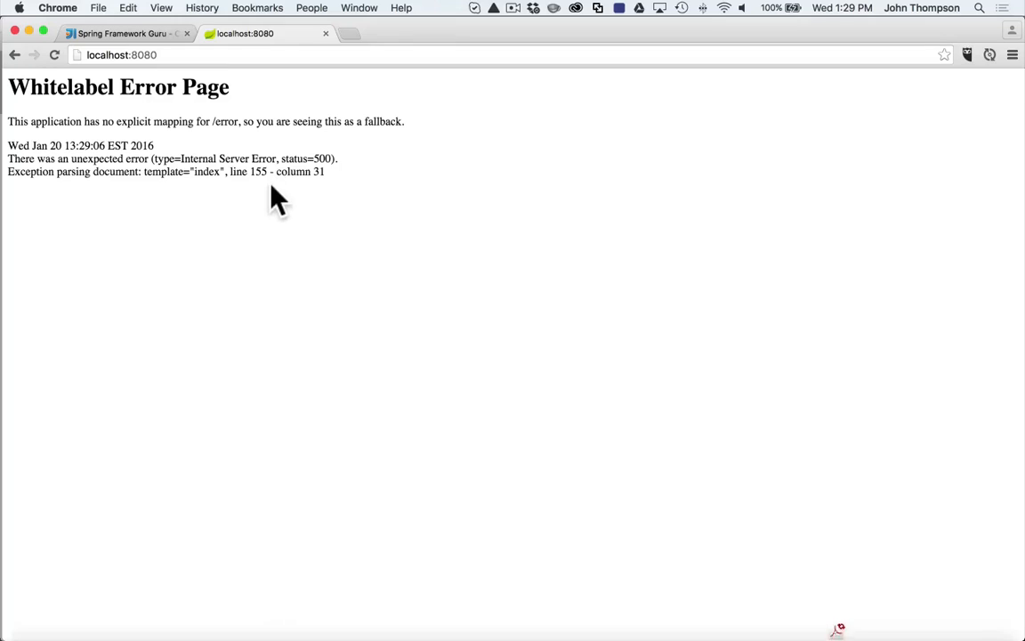
mouse_move(267, 178)
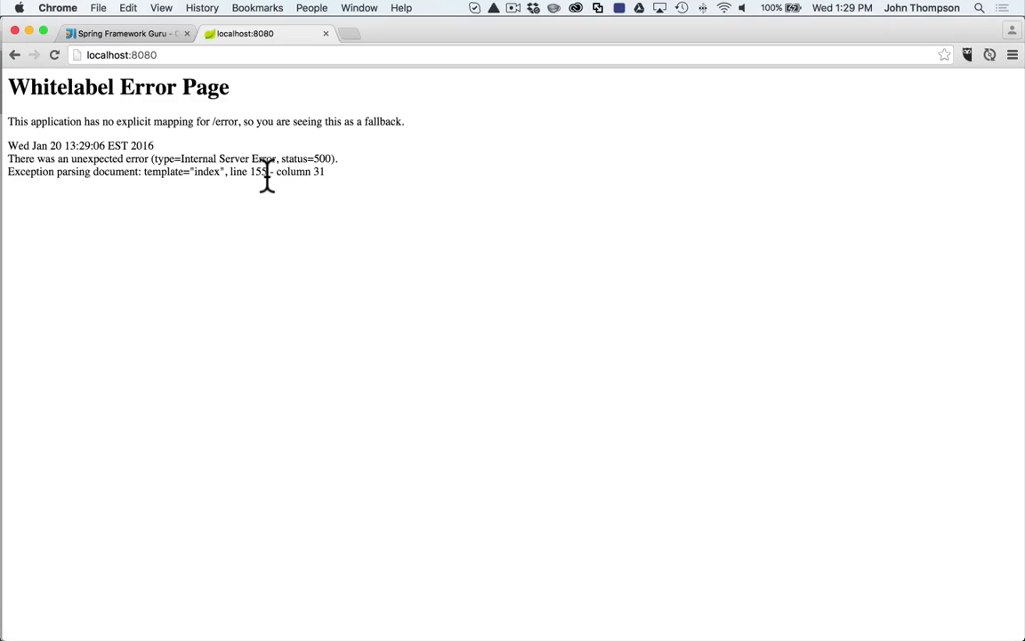
mouse_move(271, 187)
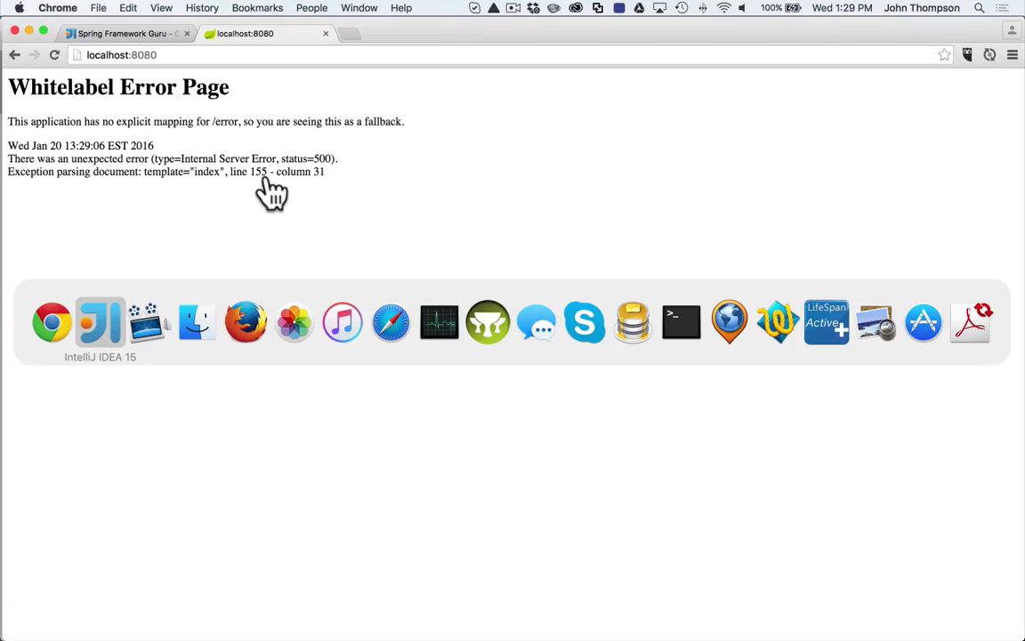
- Return to IntelliJ after seeing the line 155 parsing error
click(100, 322)
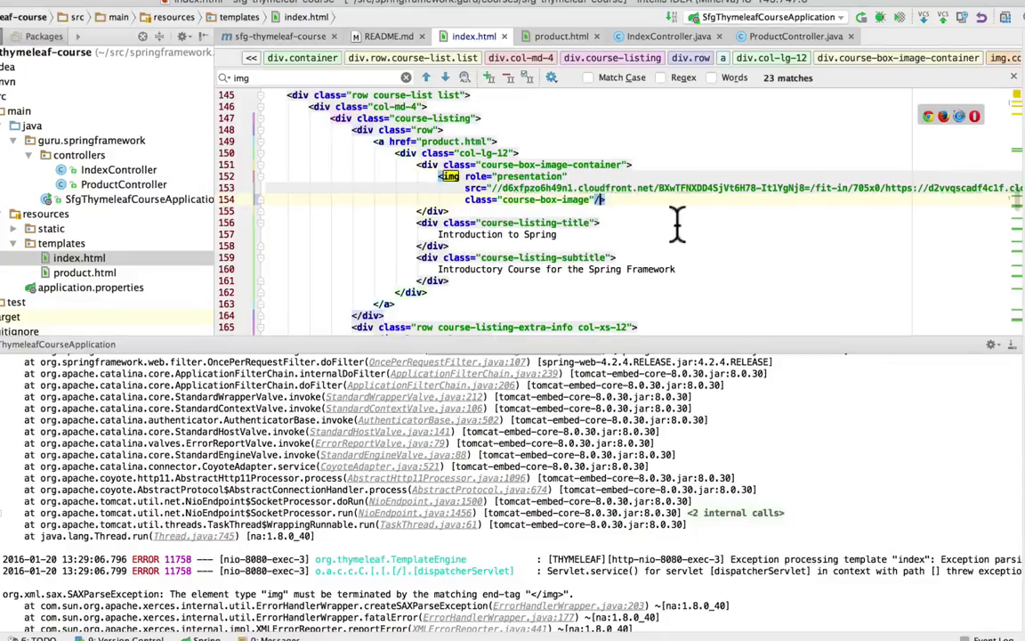
- Rebuild the project with self-closed img tags in index.html, then return to Chrome
scroll(down, 3)
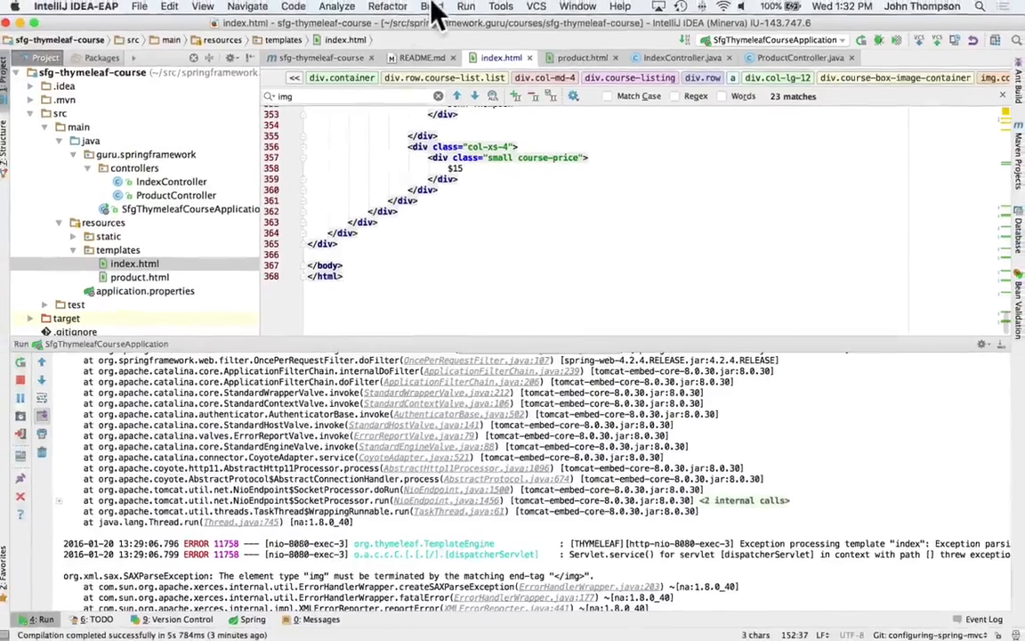
click(434, 6)
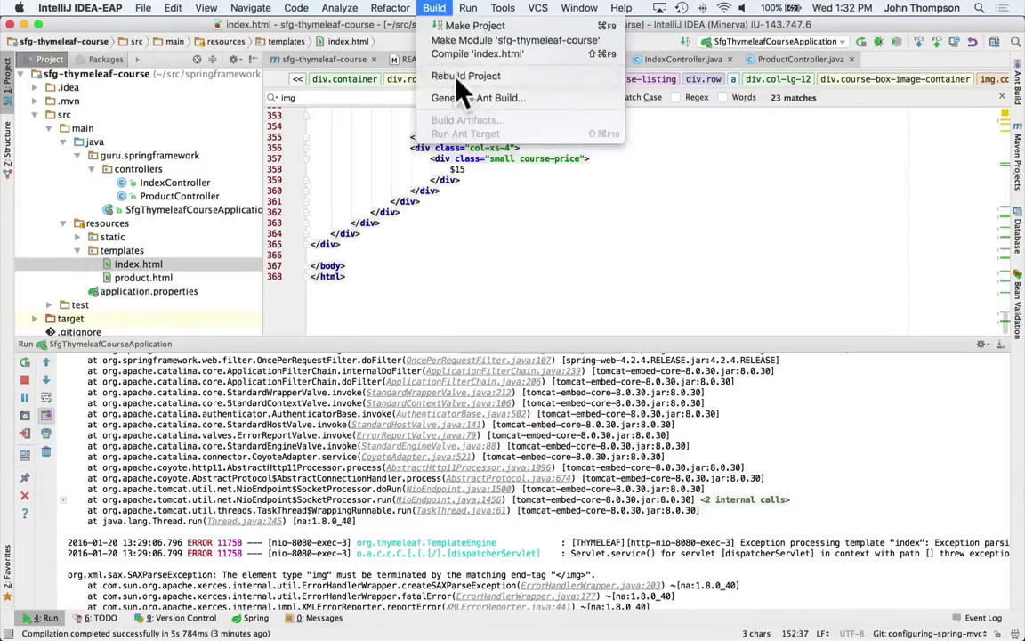
click(475, 25)
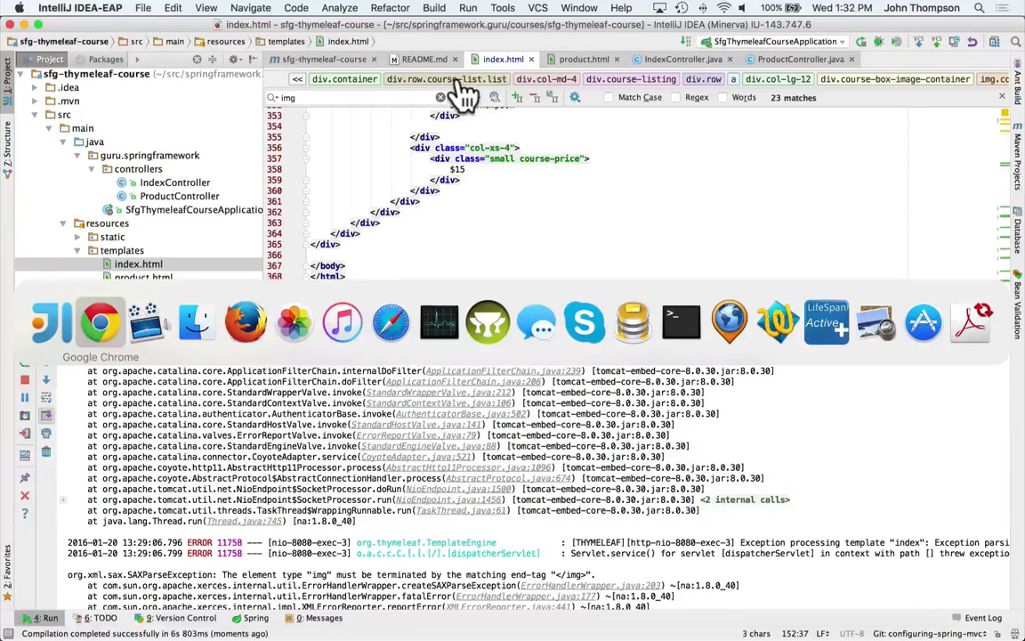
click(99, 321)
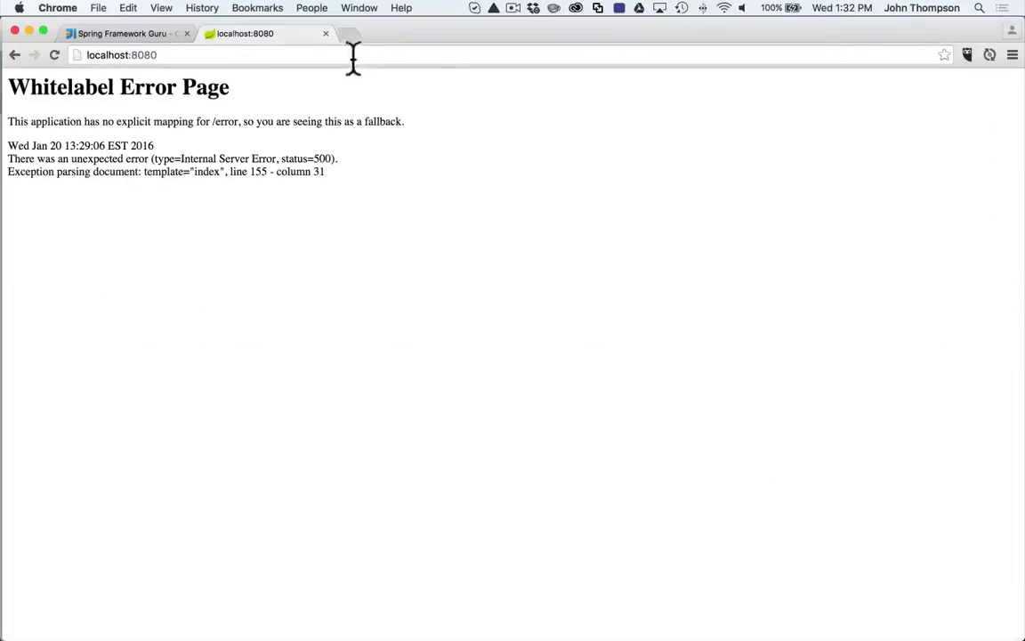
- Reload localhost:8080 and scroll through the rendered Spring Framework Guru course cards
click(54, 54)
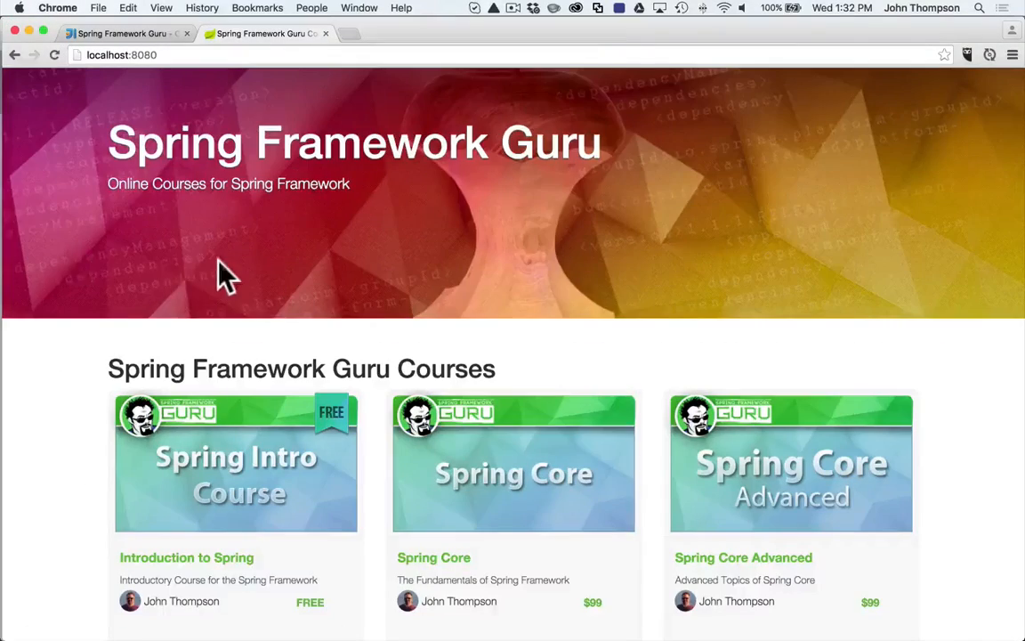
scroll(down, 3)
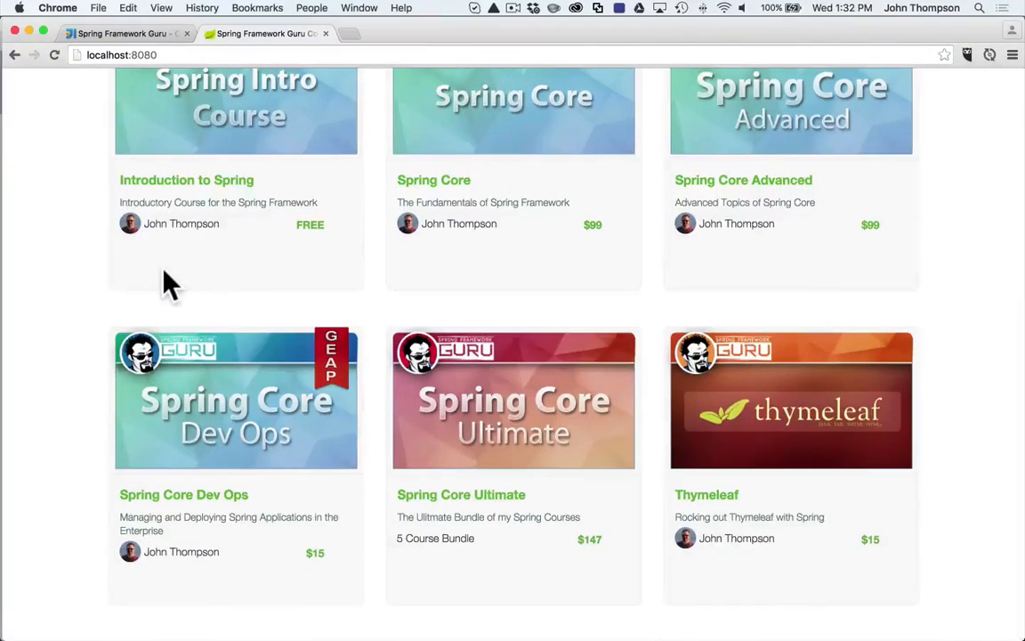
scroll(up, 3)
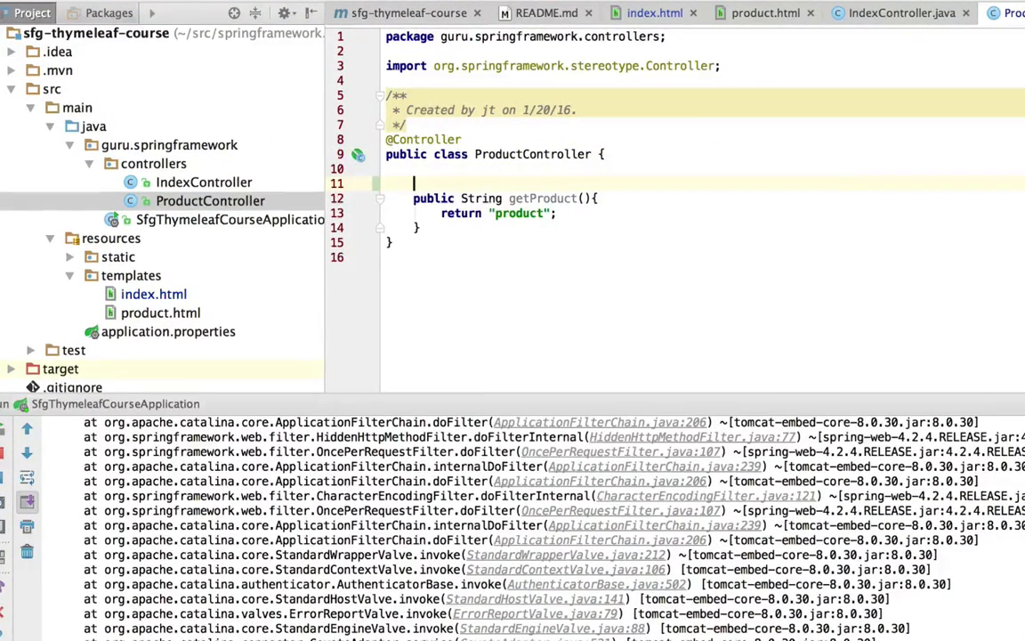
text(@RequestMapping("/product)
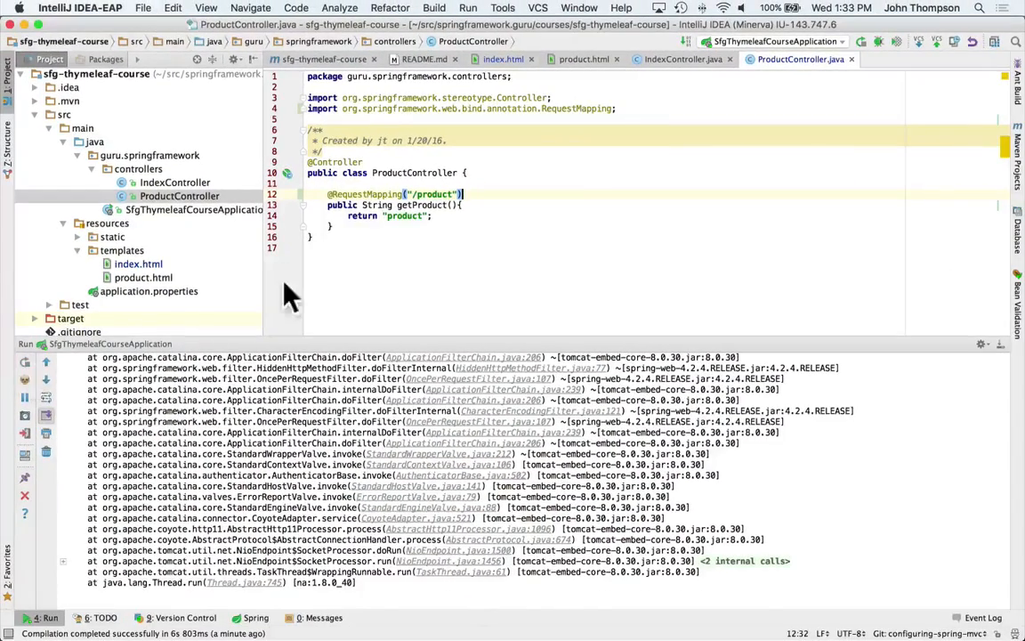
click(860, 41)
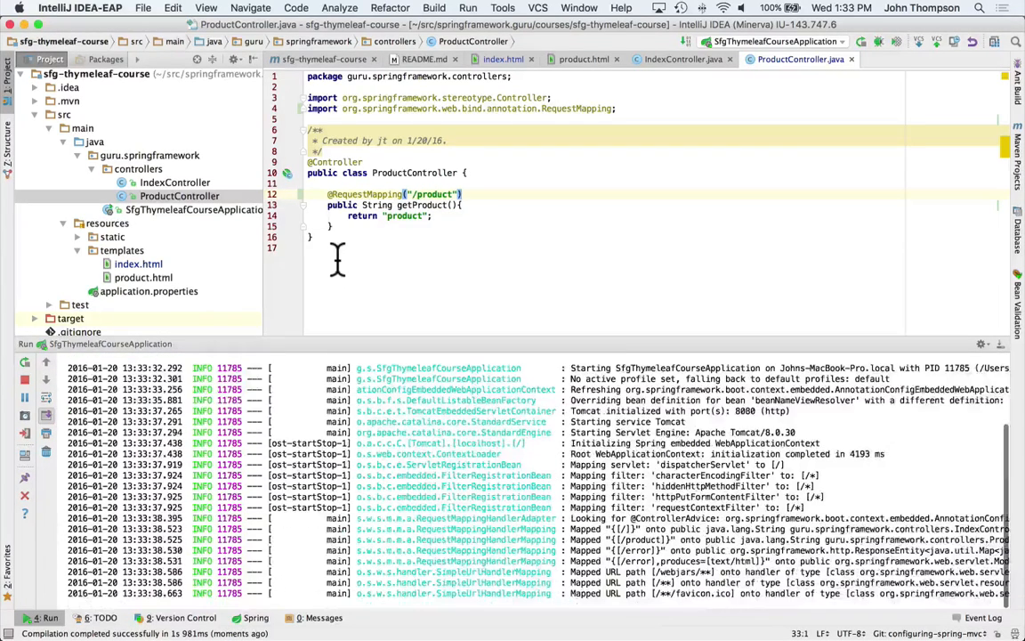
scroll(down, 3)
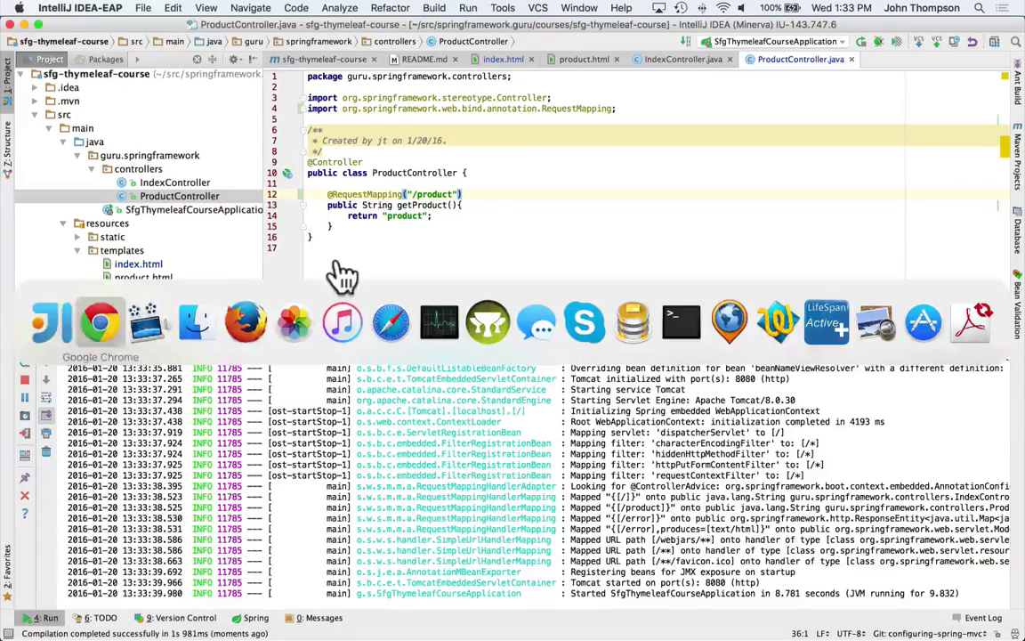
- Switch to Chrome to request localhost:8080/product
click(101, 322)
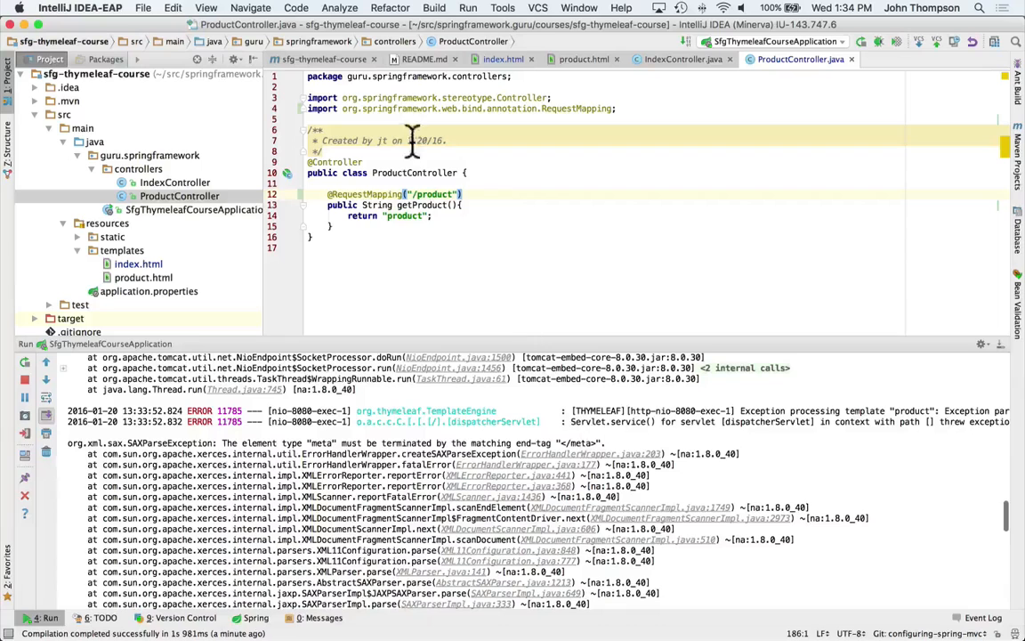
- Self-close the meta and img tags in product.html
click(584, 59)
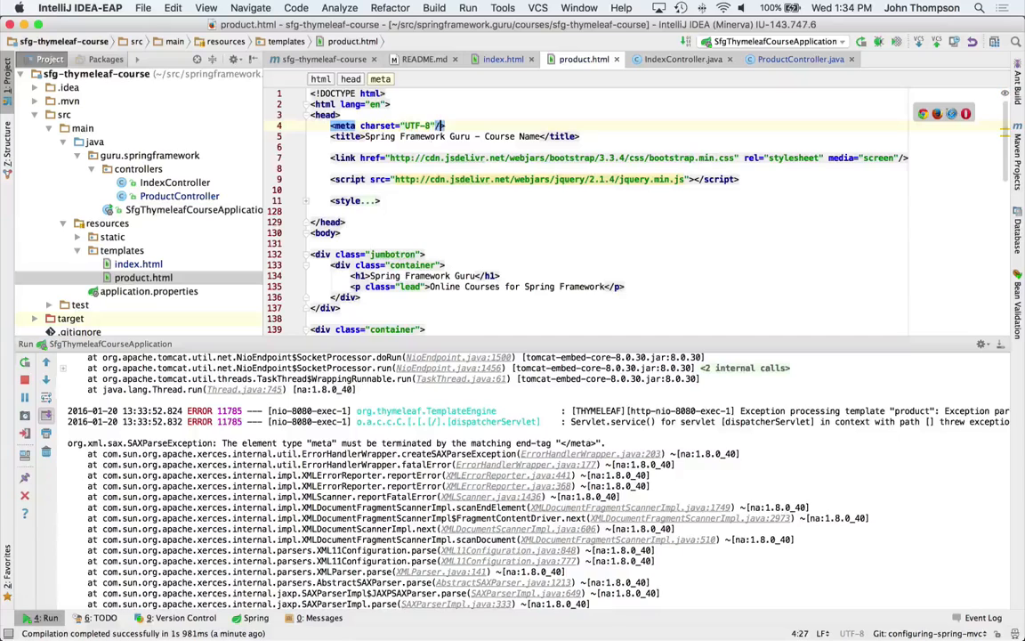
scroll(down, 3)
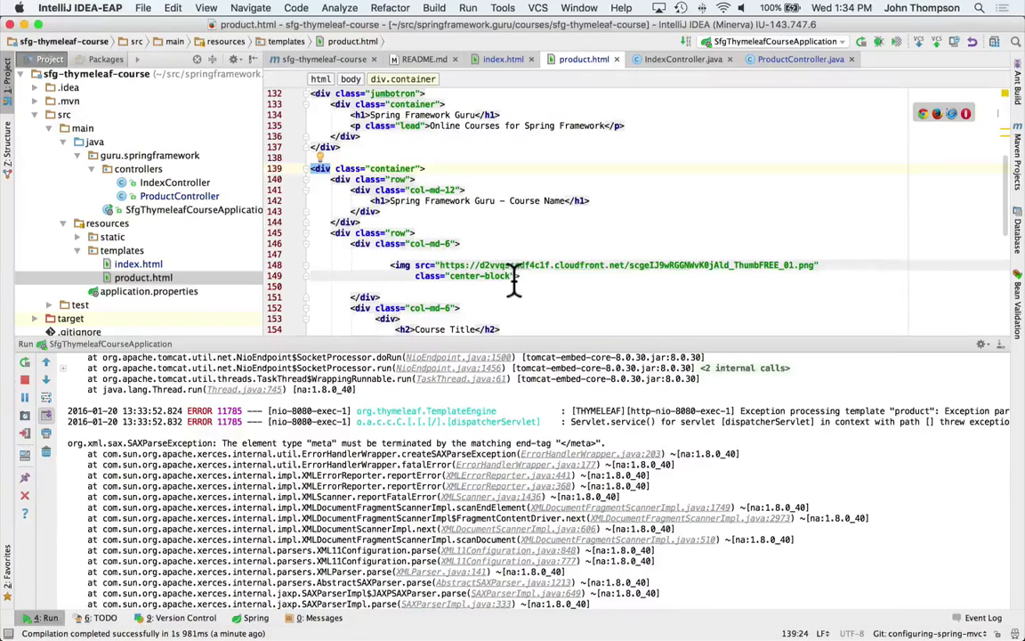
click(515, 275)
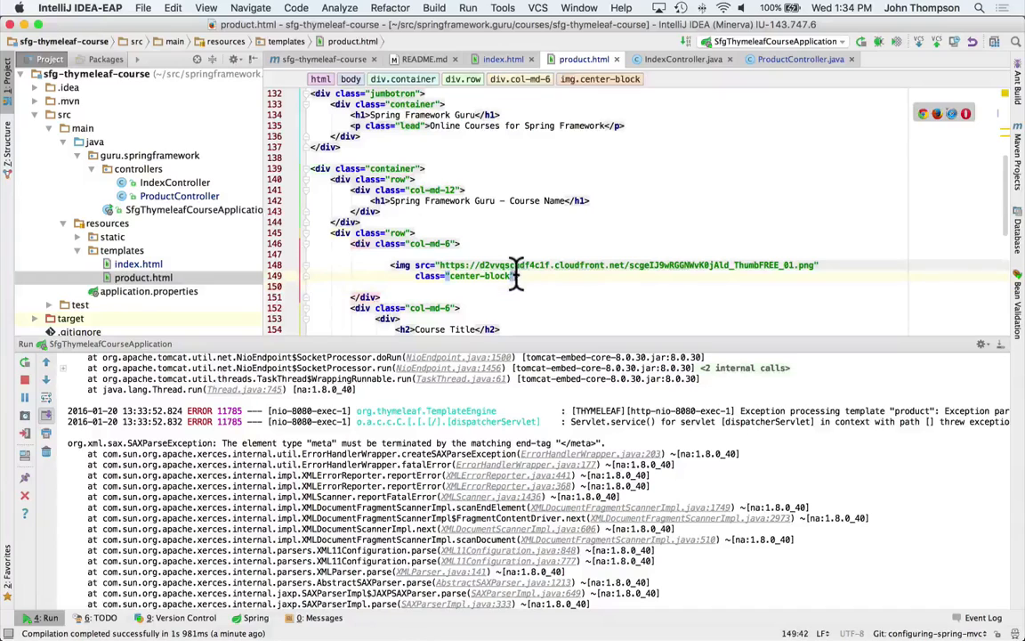
scroll(down, 3)
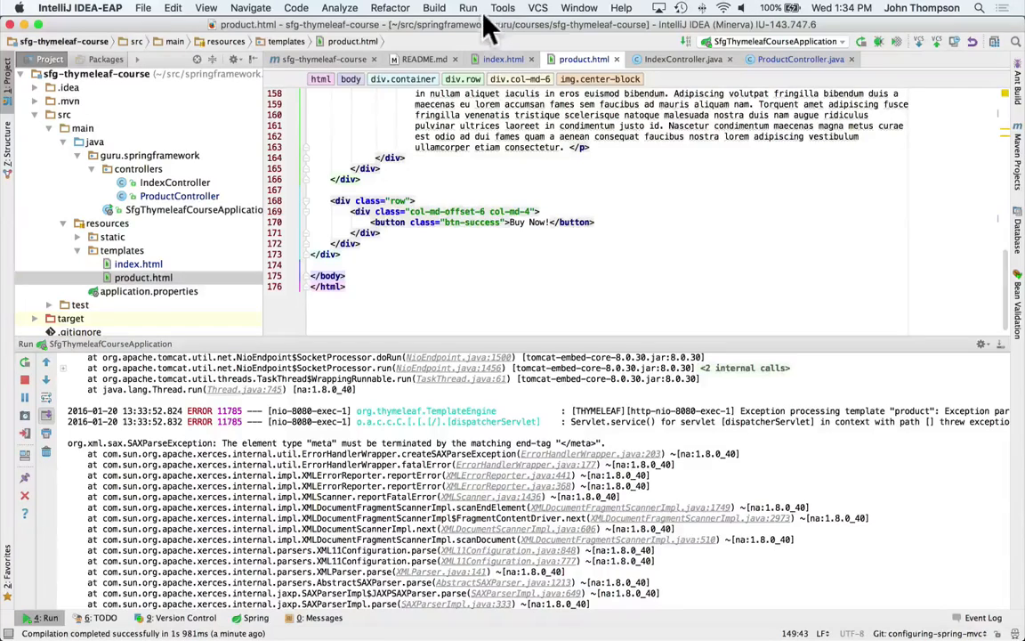
- Make the project and reload localhost:8080/product in Chrome
click(433, 8)
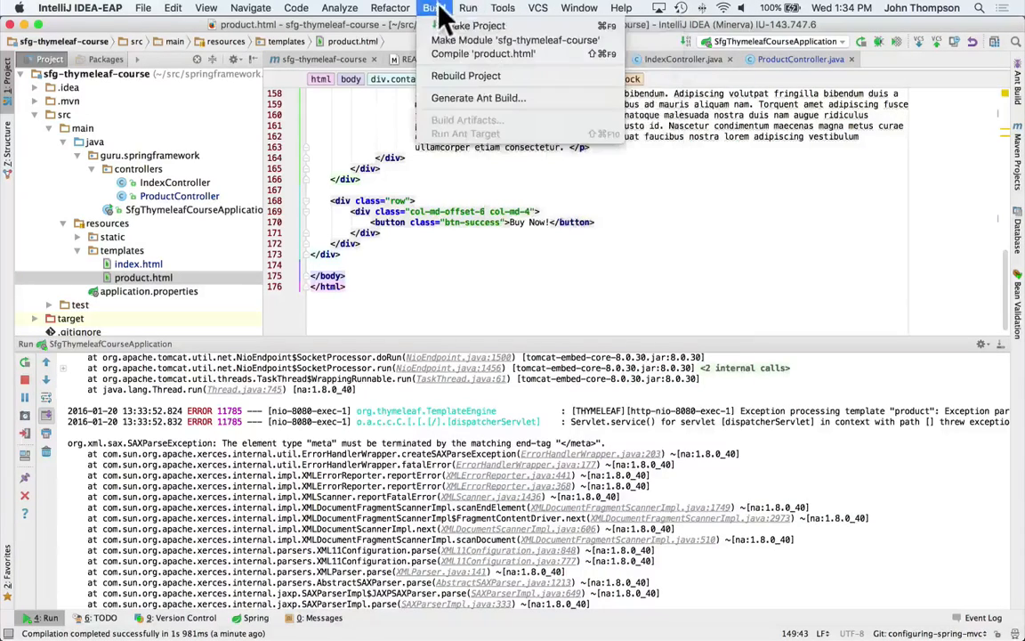
mouse_move(465, 76)
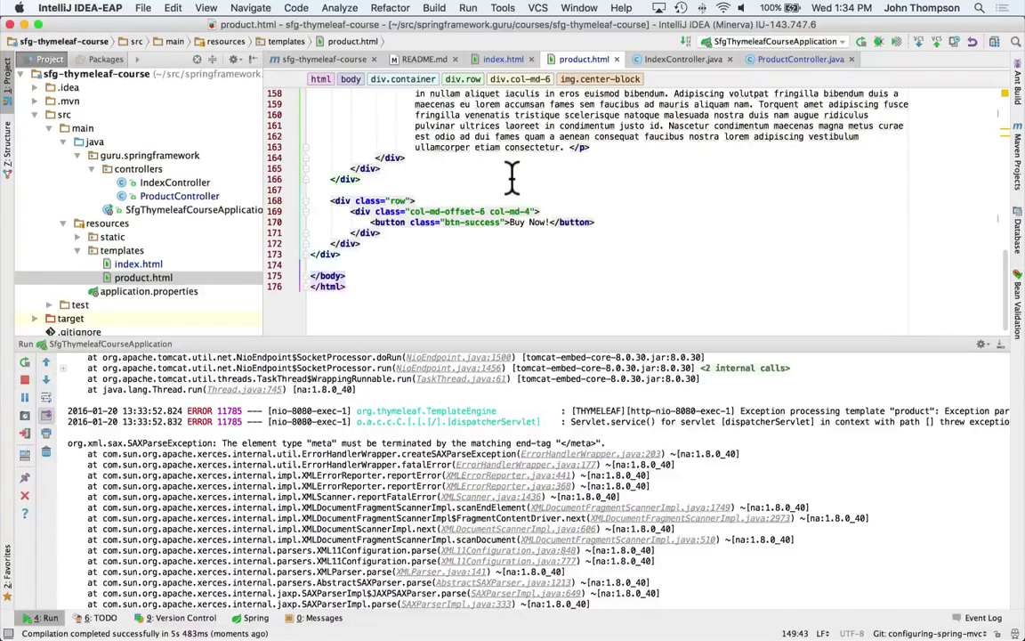
mouse_move(516, 321)
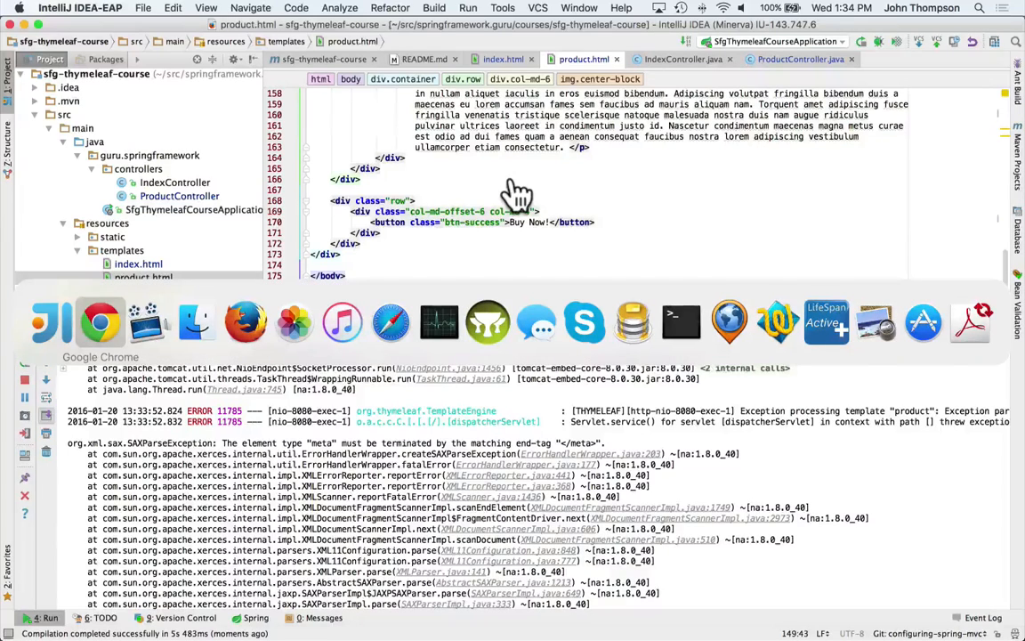
click(100, 322)
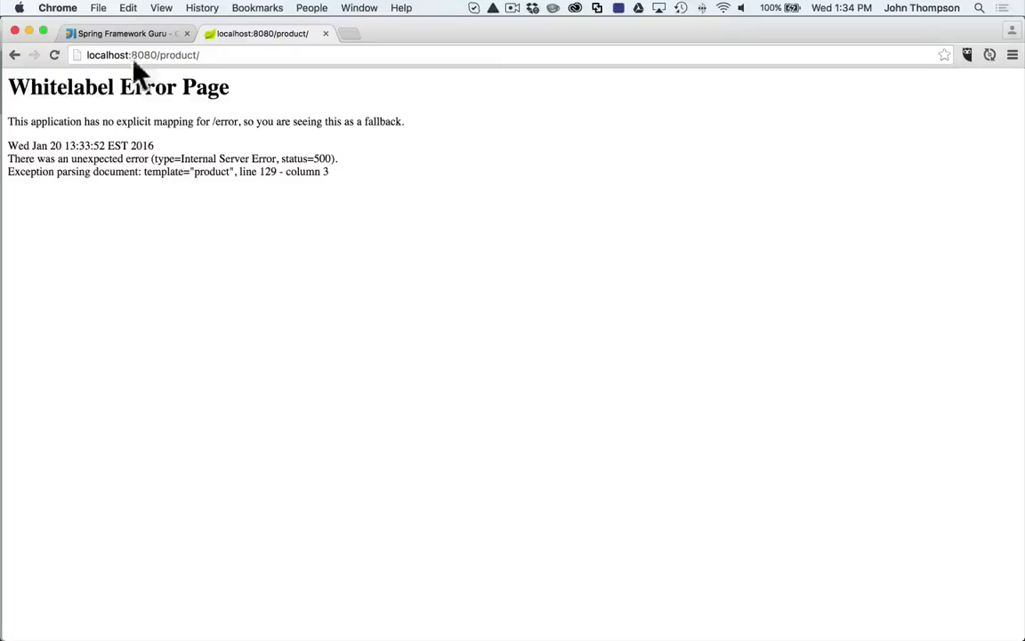
click(55, 55)
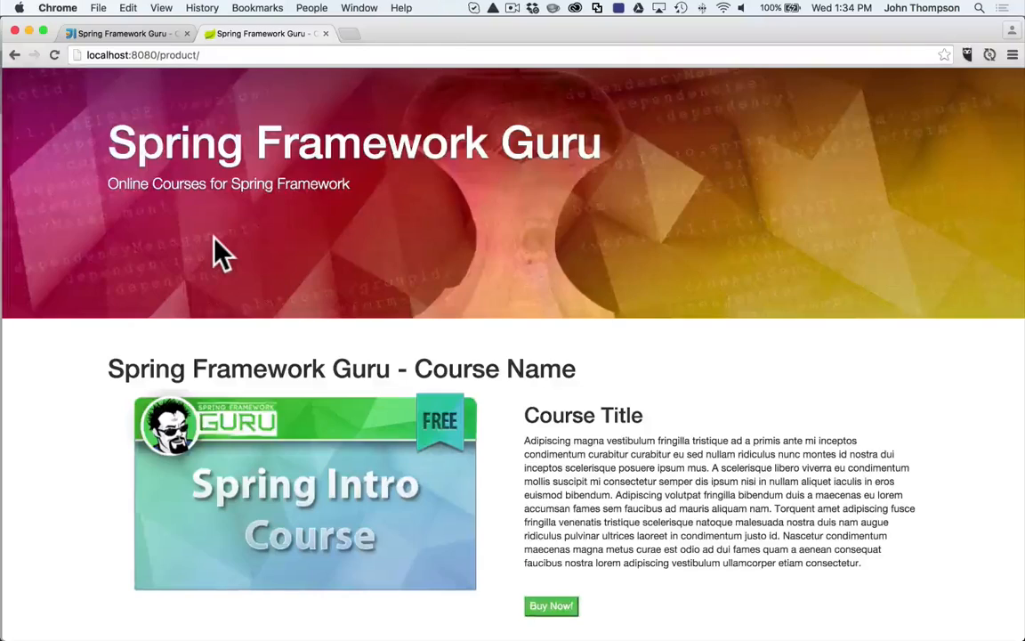